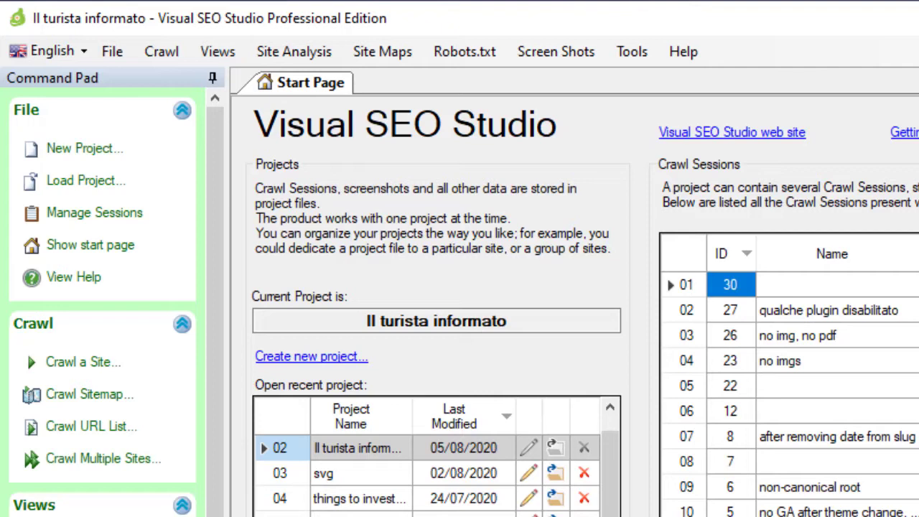
- Reopen the 'Il turista informato' project from the recent projects list, making it current
click(112, 51)
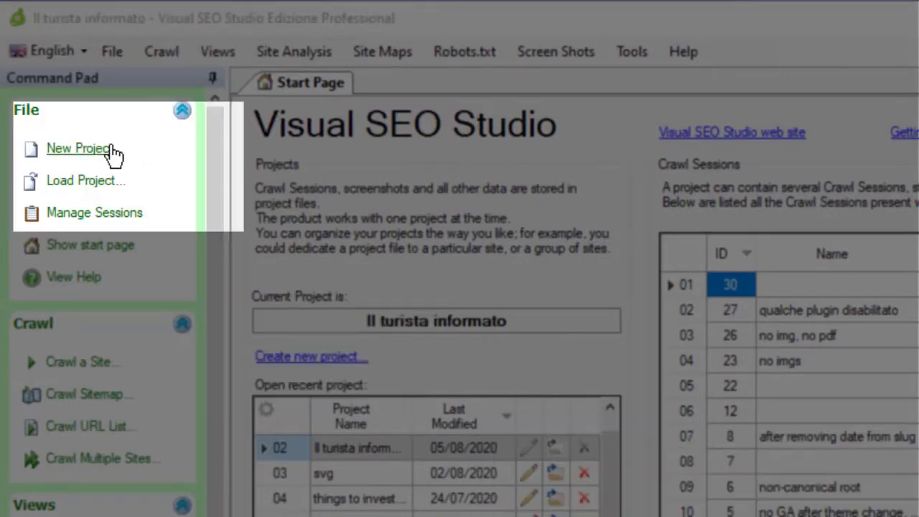
click(79, 148)
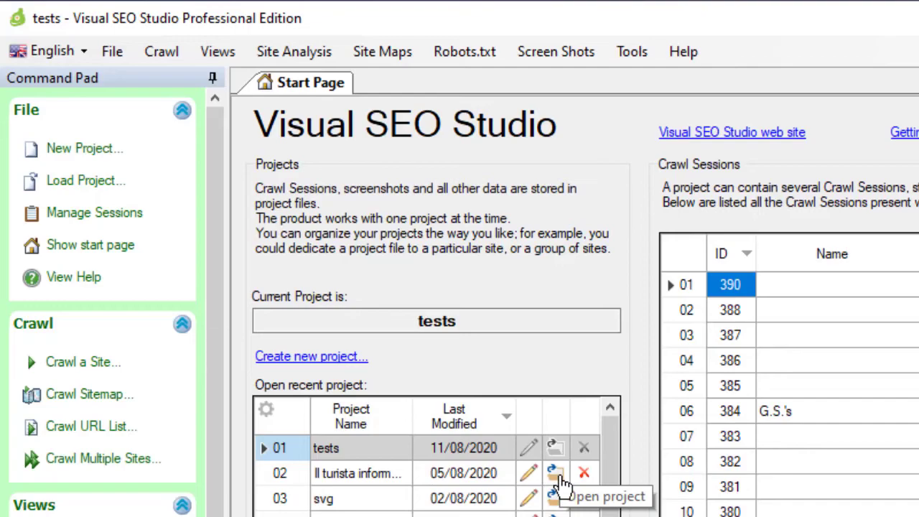
click(555, 472)
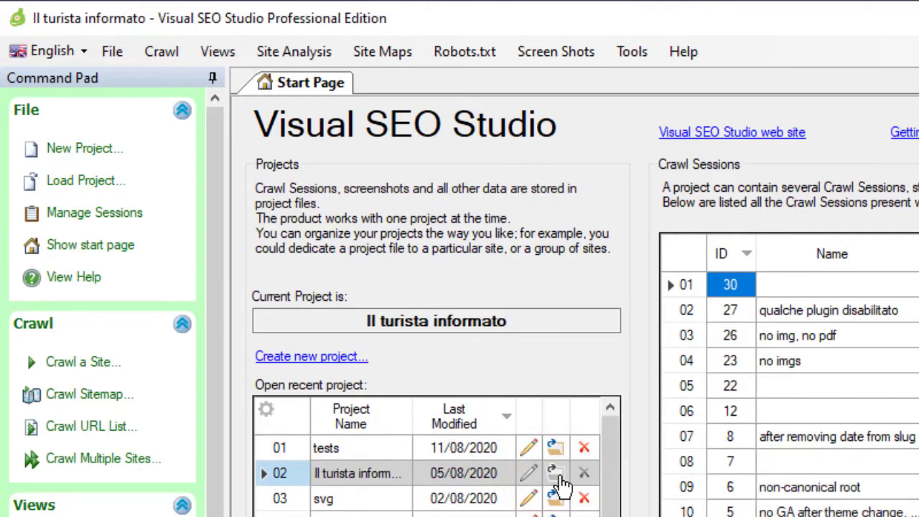